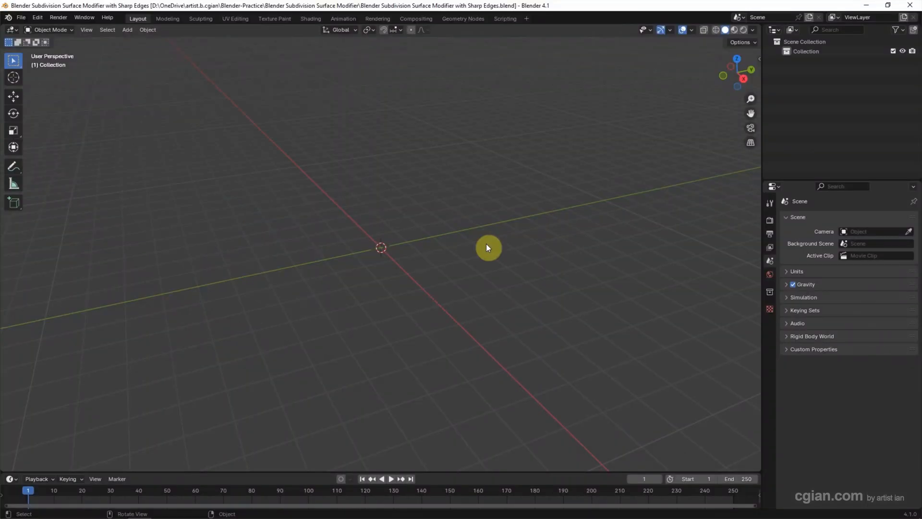
pyautogui.moveTo(151, 130)
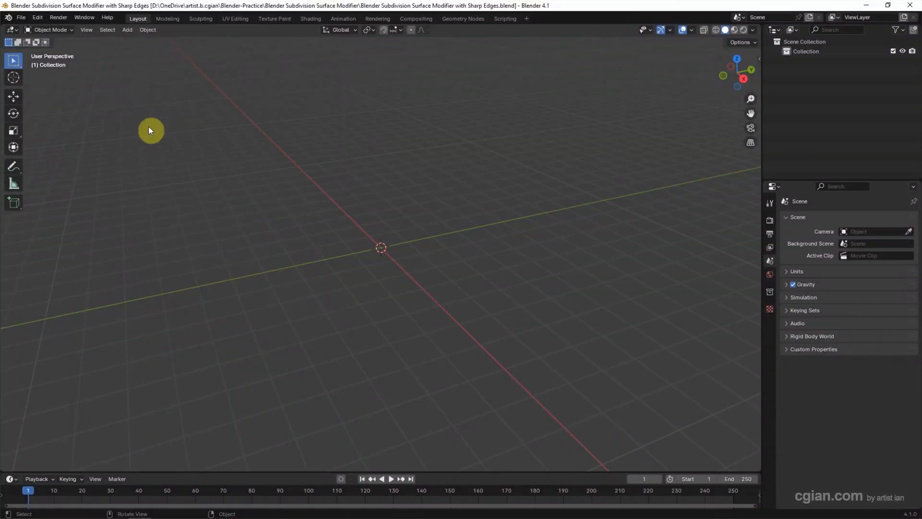
# - Add a UV sphere at the origin from the Add > Mesh menu
pyautogui.click(126, 29)
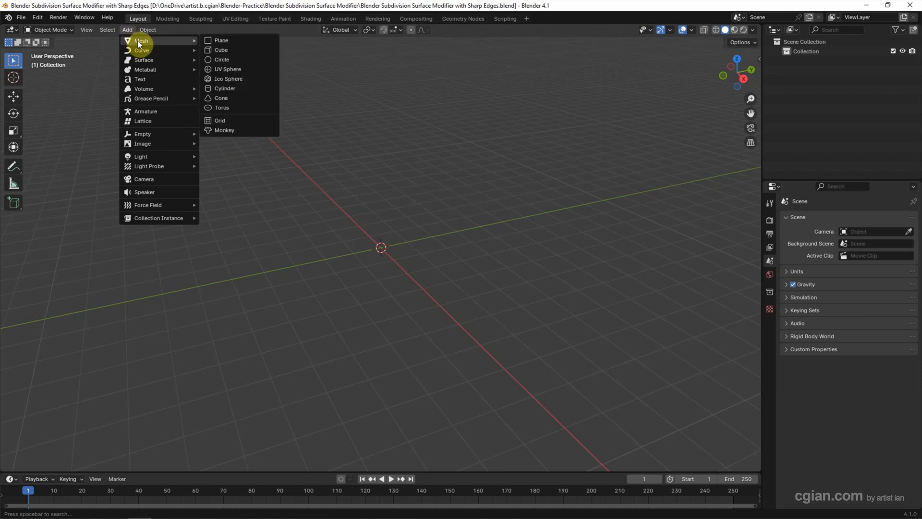
pyautogui.moveTo(227, 70)
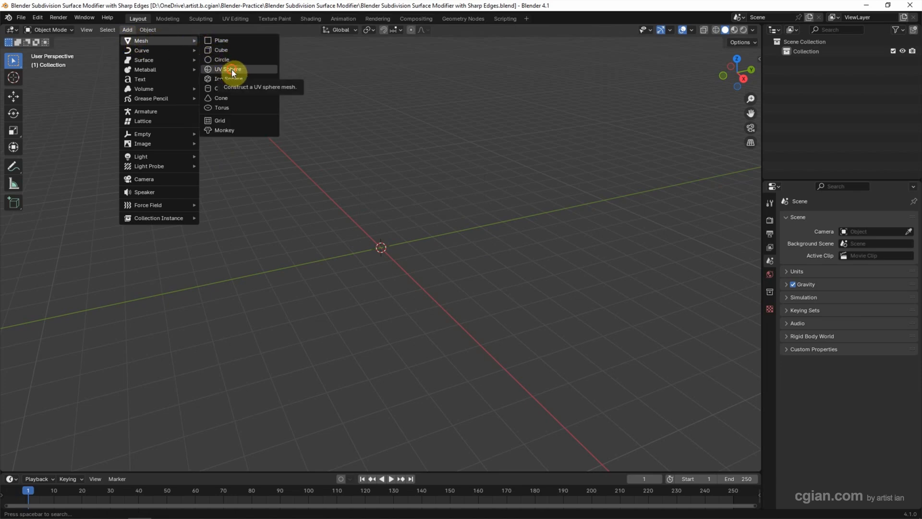
pyautogui.click(227, 69)
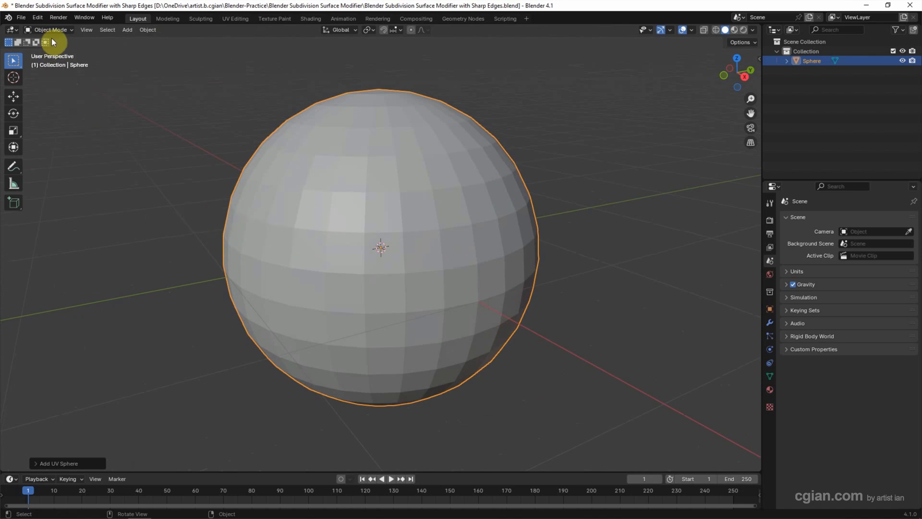
# - Enter Edit Mode and delete the selected upper-half faces, leaving an open hemisphere
pyautogui.press('Tab')
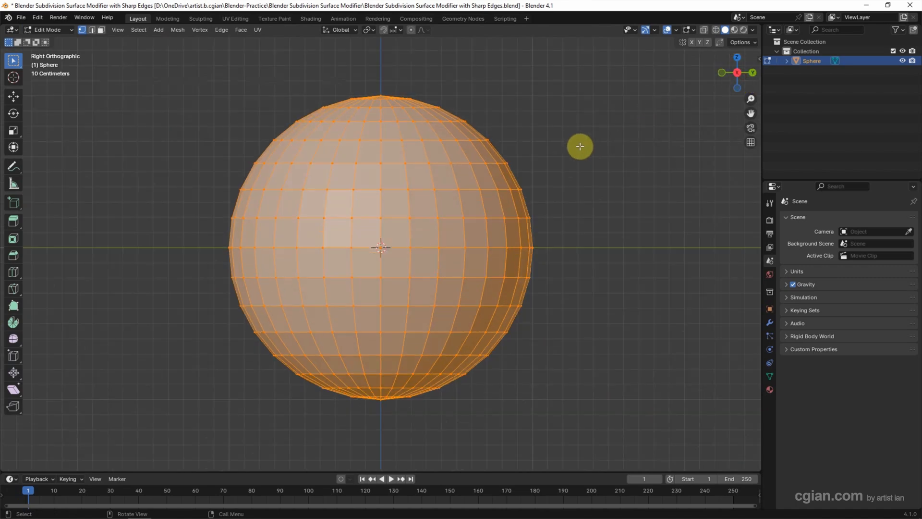
pyautogui.moveTo(101, 31)
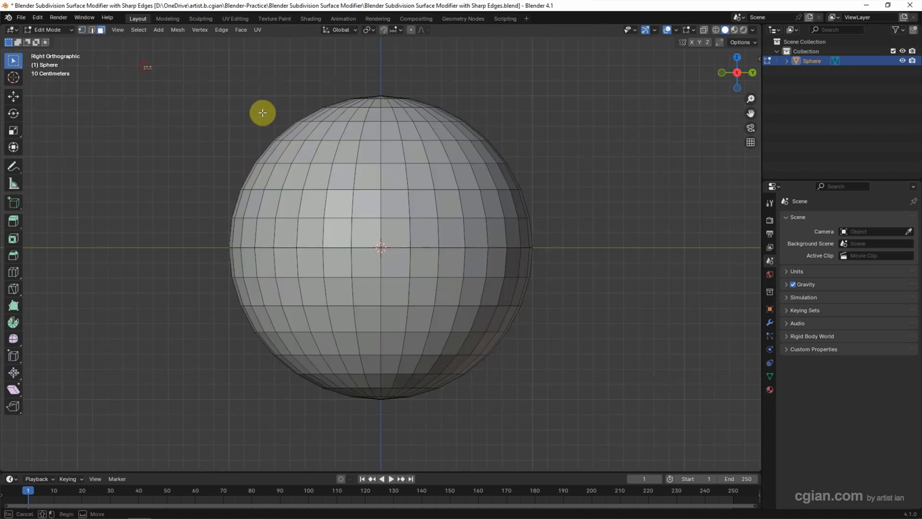
pyautogui.press('x')
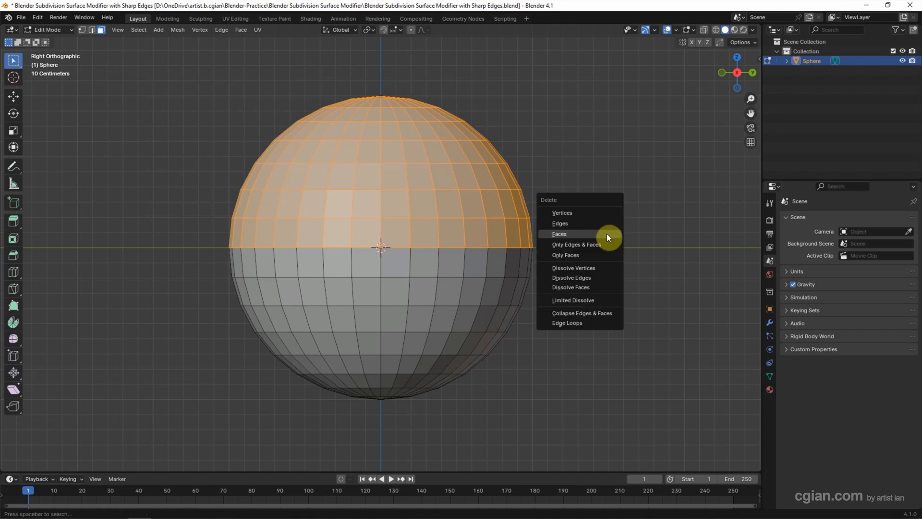
pyautogui.click(559, 233)
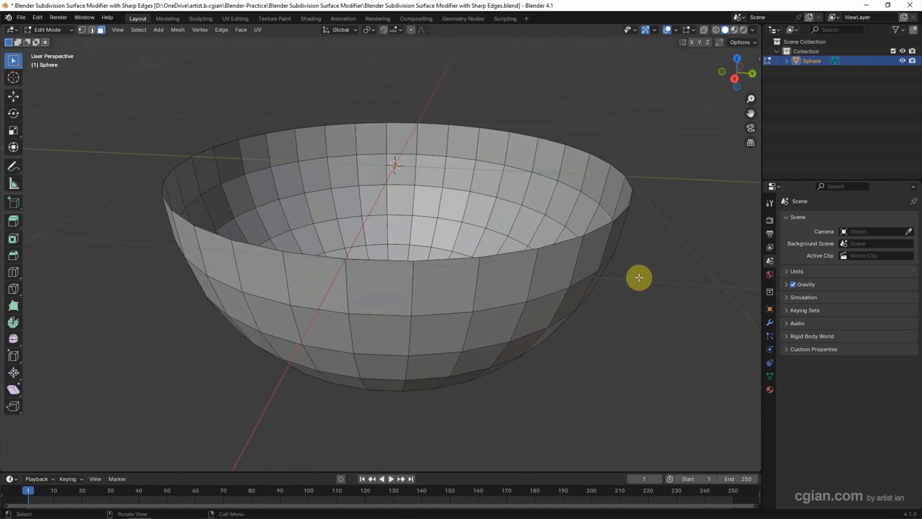
# - Select all, extrude and scale outward to give the bowl thick walls with a flat rim
pyautogui.press('a')
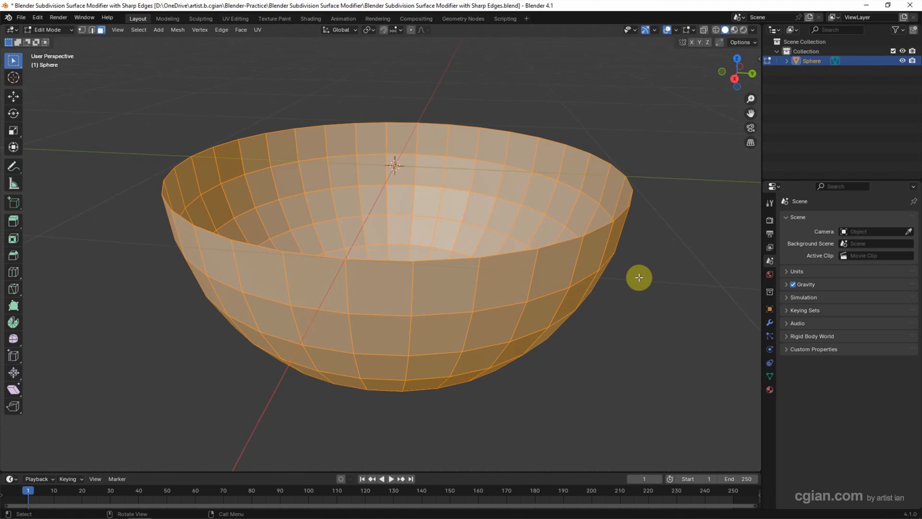
pyautogui.press('g')
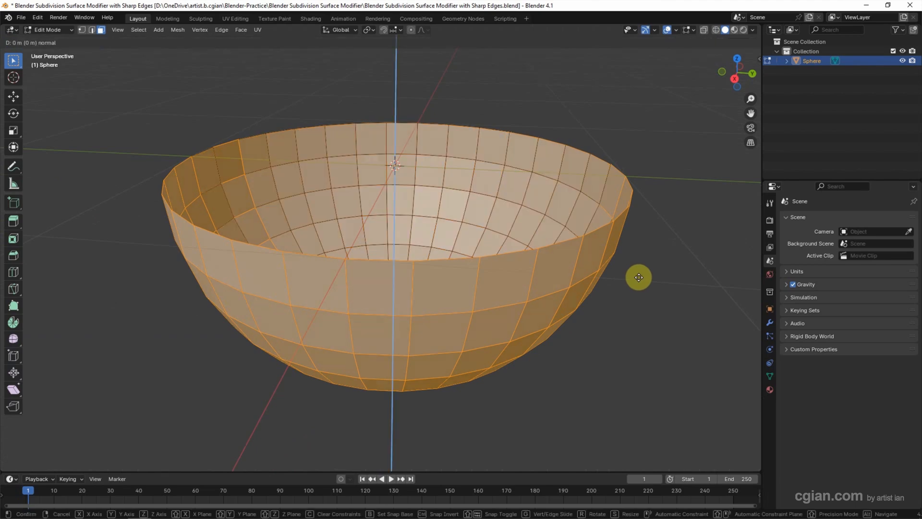
pyautogui.press('s')
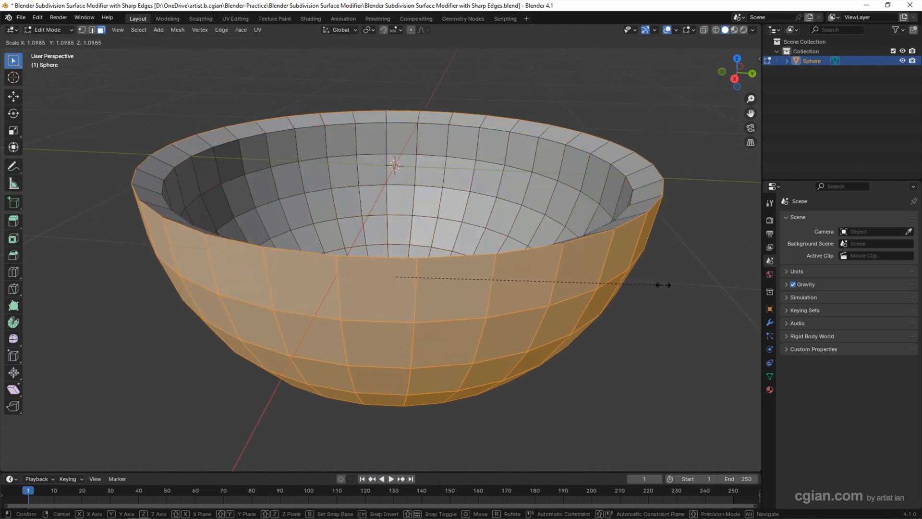
pyautogui.click(343, 256)
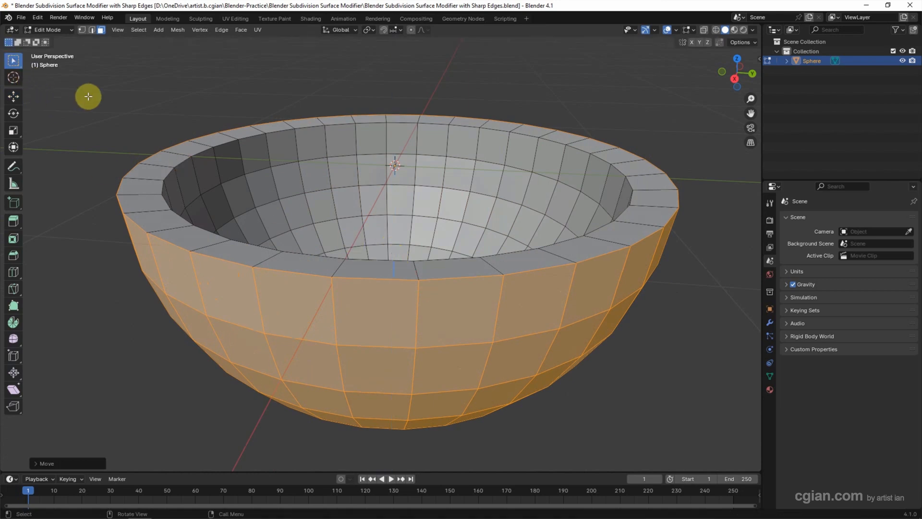
pyautogui.moveTo(102, 168)
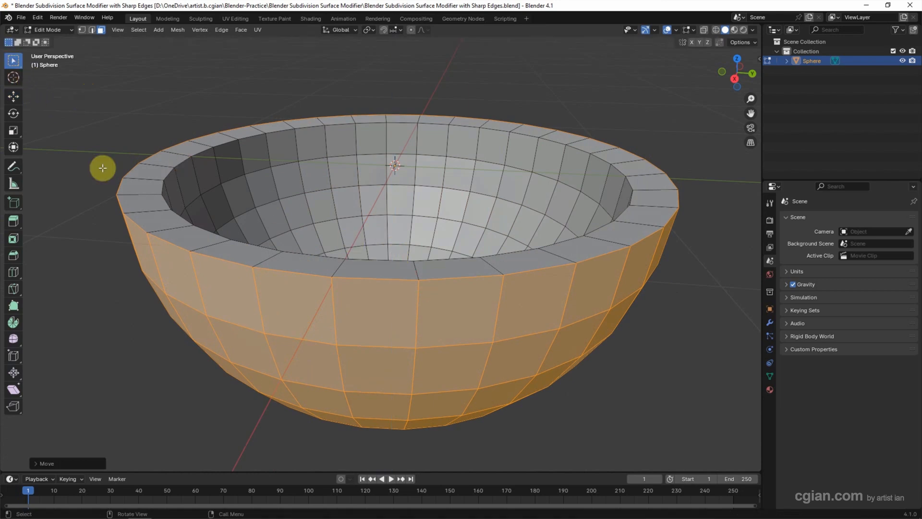
# - Return to Object Mode and bring up the Add Modifier list in Modifier Properties
pyautogui.click(47, 29)
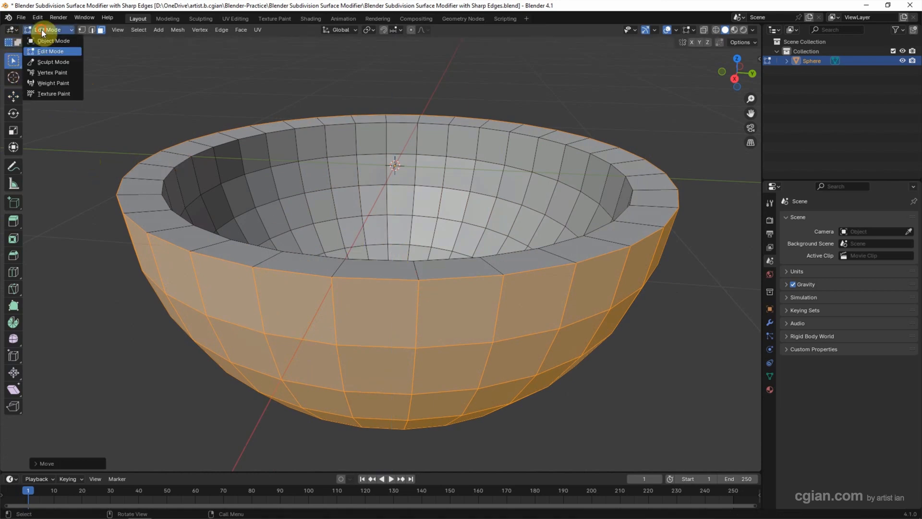
pyautogui.click(52, 41)
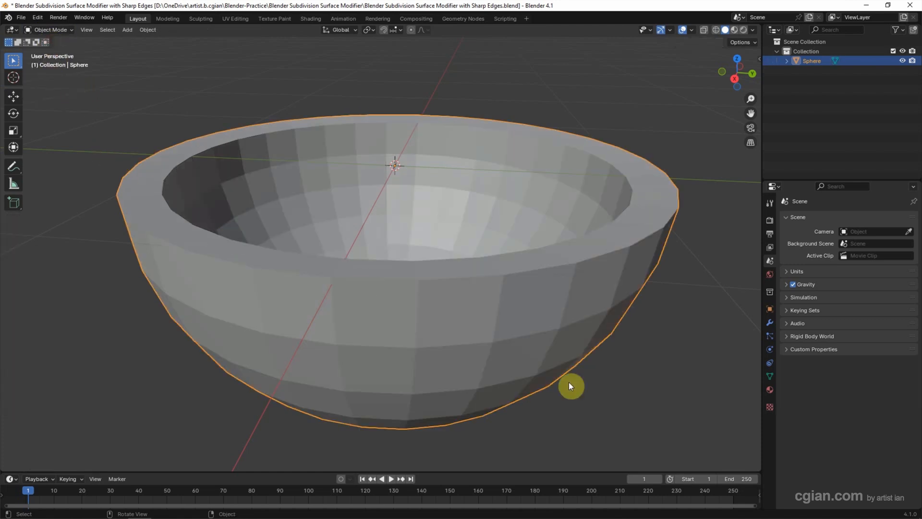
pyautogui.moveTo(684, 327)
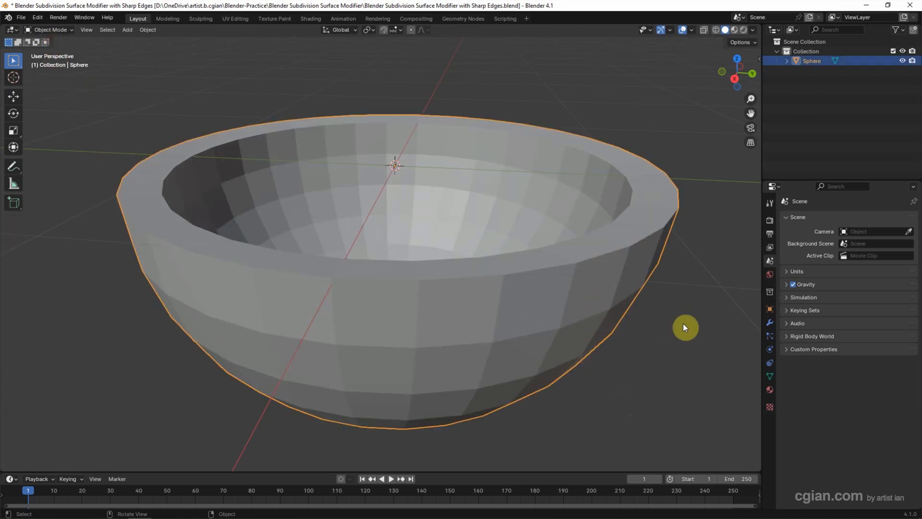
pyautogui.moveTo(770, 323)
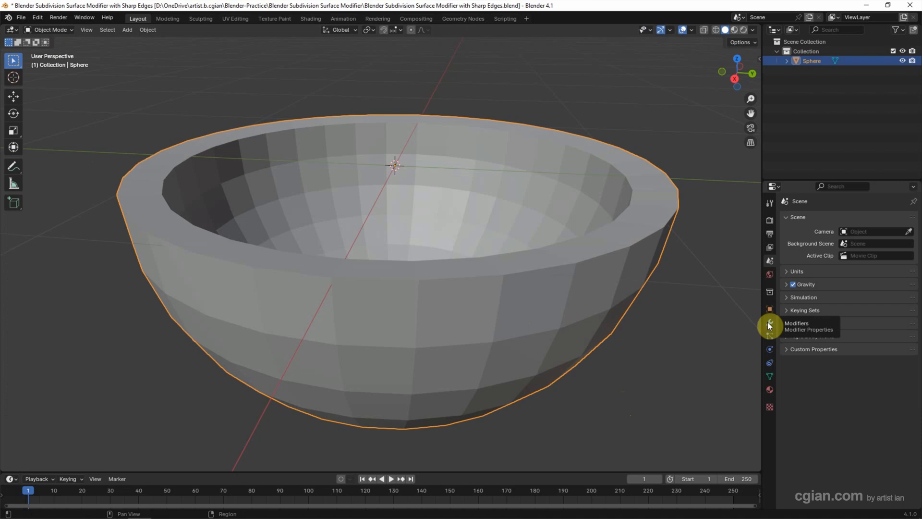
pyautogui.click(769, 322)
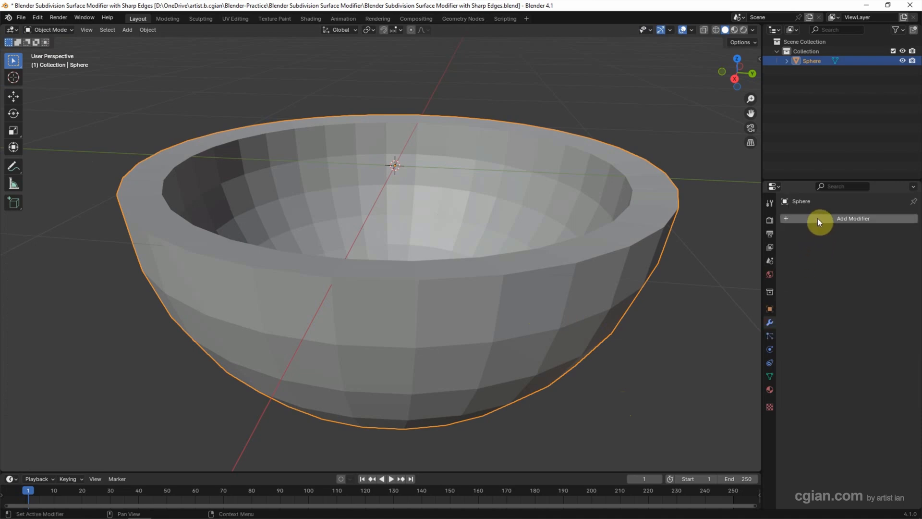
pyautogui.click(853, 218)
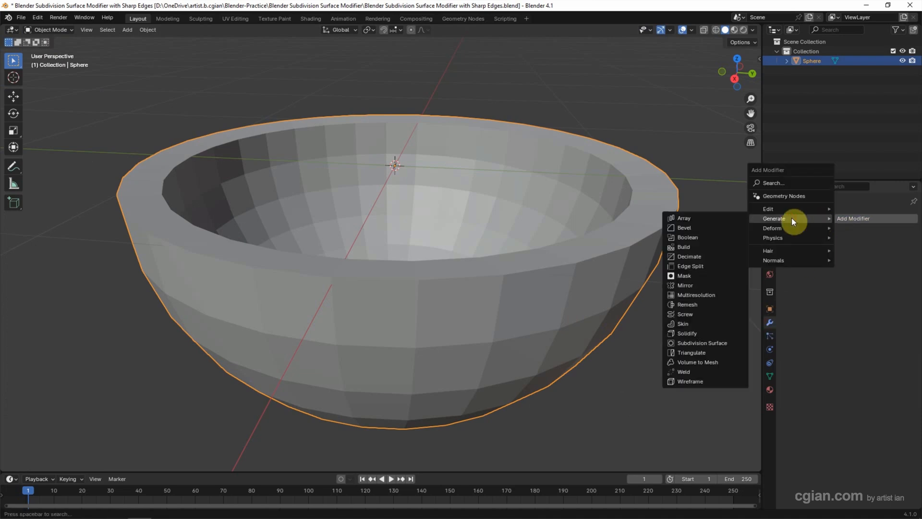
pyautogui.moveTo(706, 342)
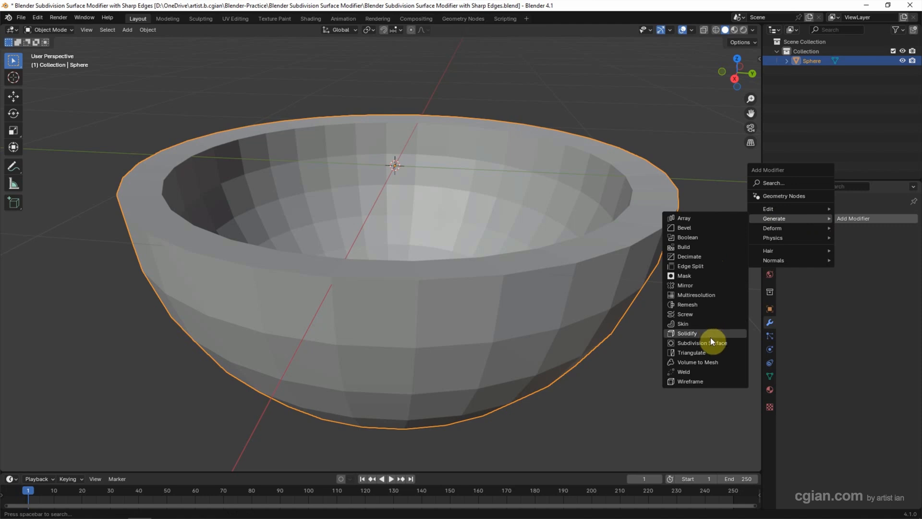
# - Add a Subdivision Surface modifier and set Levels Viewport to 2 to match render
pyautogui.click(703, 343)
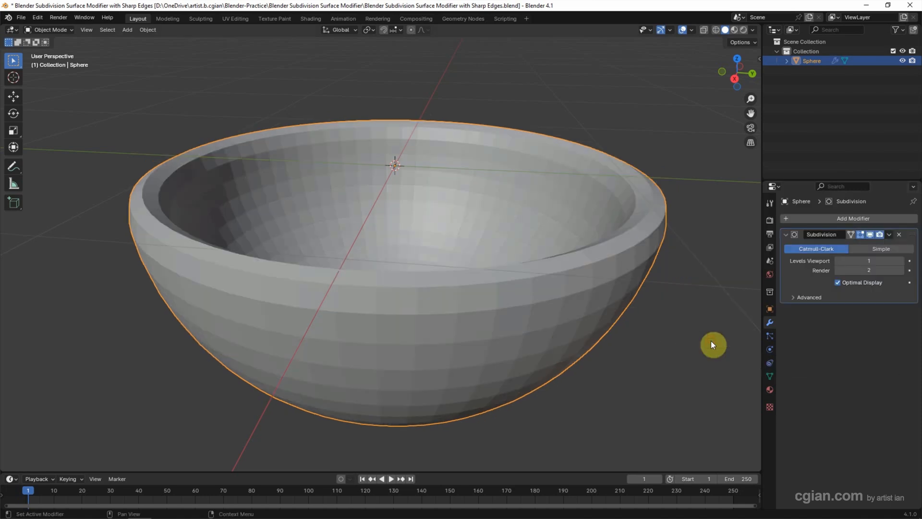
pyautogui.moveTo(803, 263)
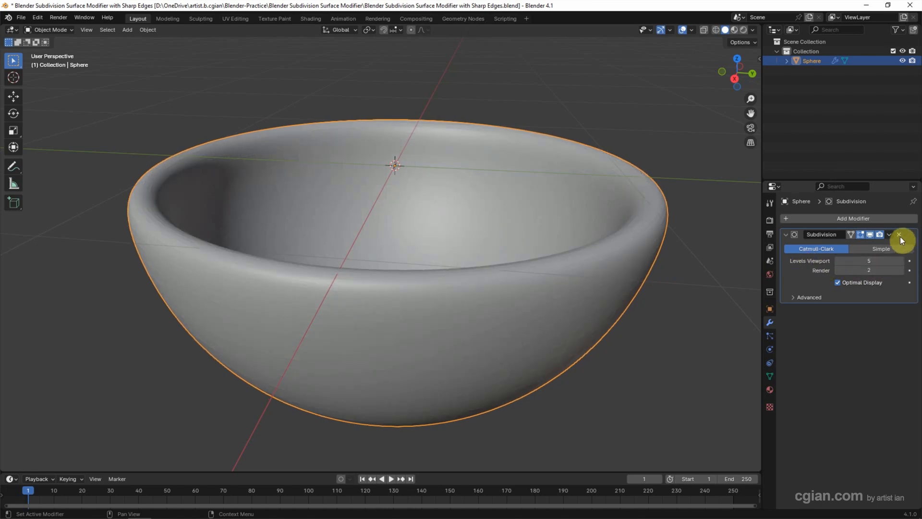
pyautogui.click(899, 235)
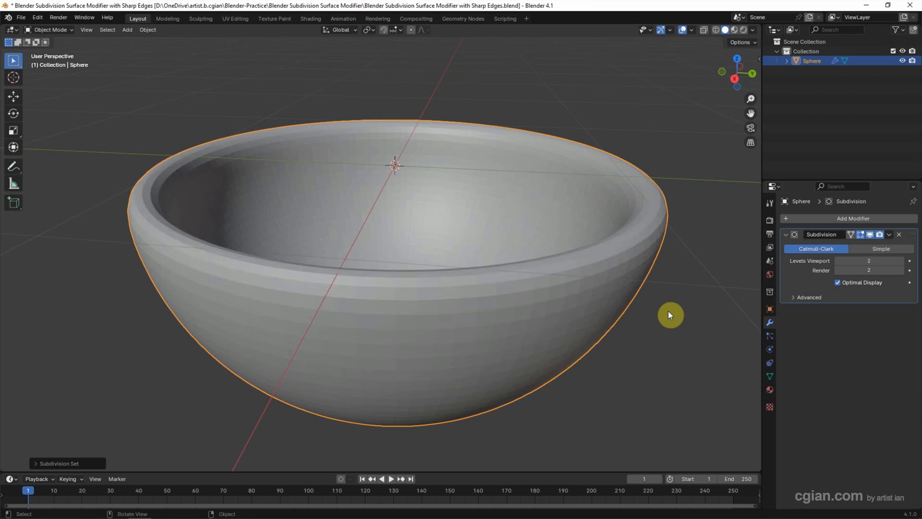
pyautogui.moveTo(870, 239)
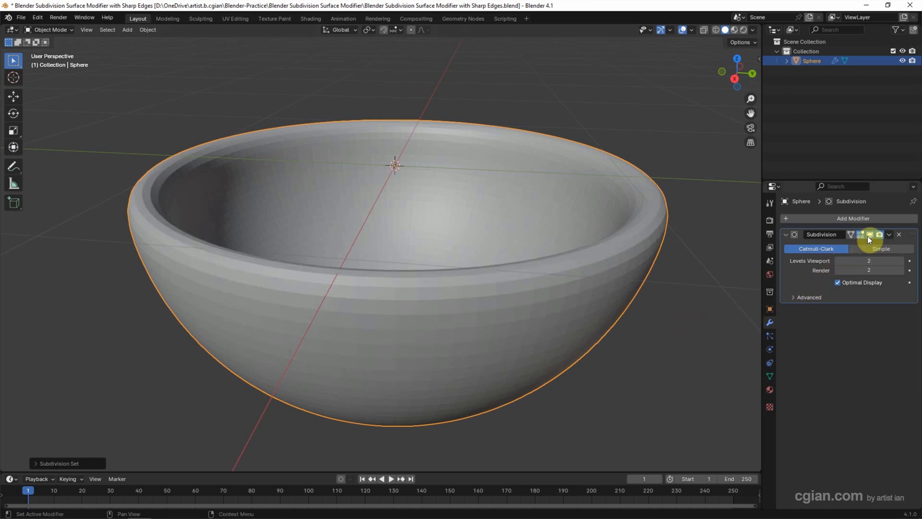
# - Toggle the modifier's viewport display off and on to compare, then reach the mode dropdown
pyautogui.click(871, 234)
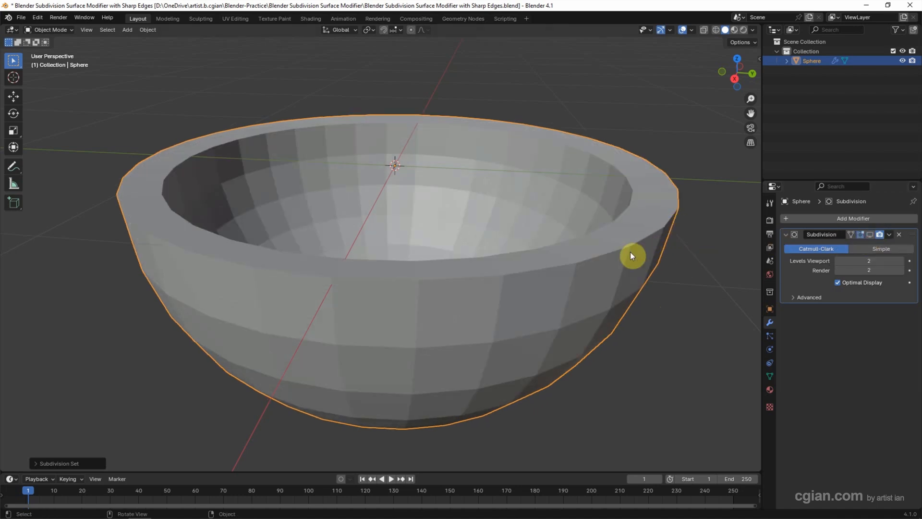
pyautogui.moveTo(668, 221)
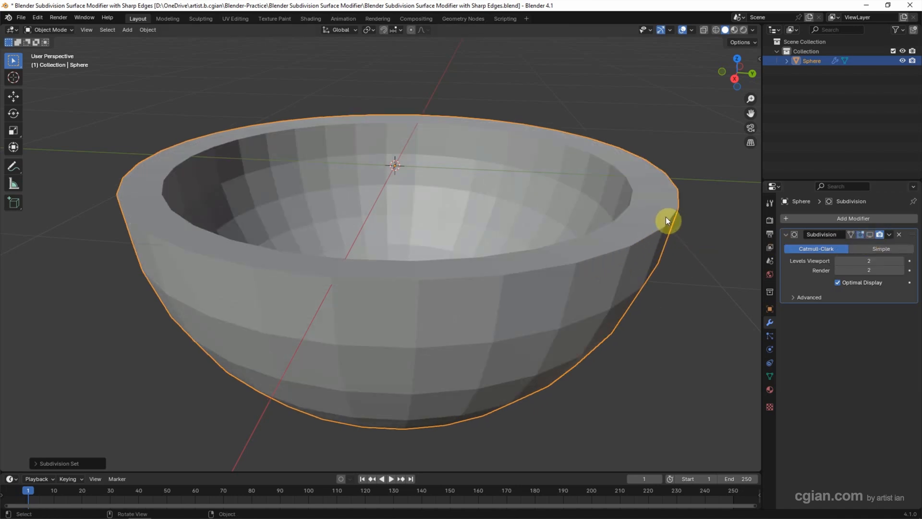
pyautogui.click(871, 235)
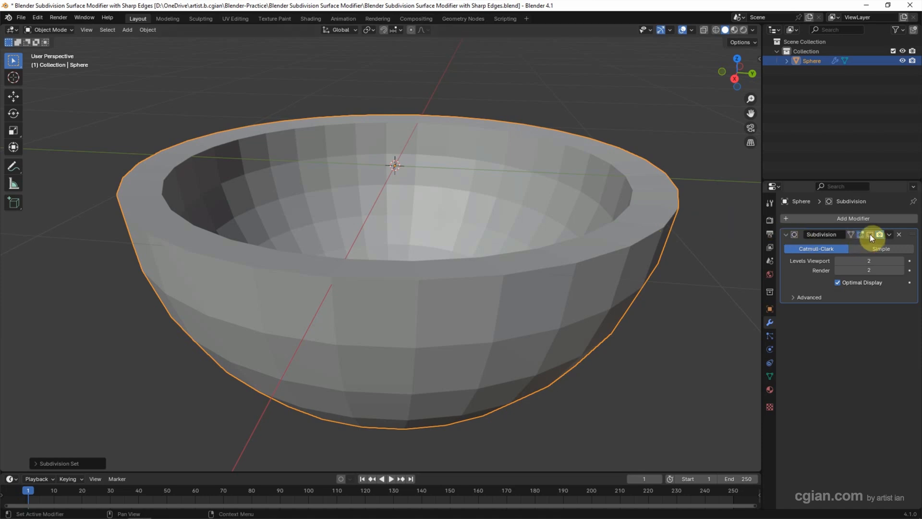
pyautogui.moveTo(871, 234)
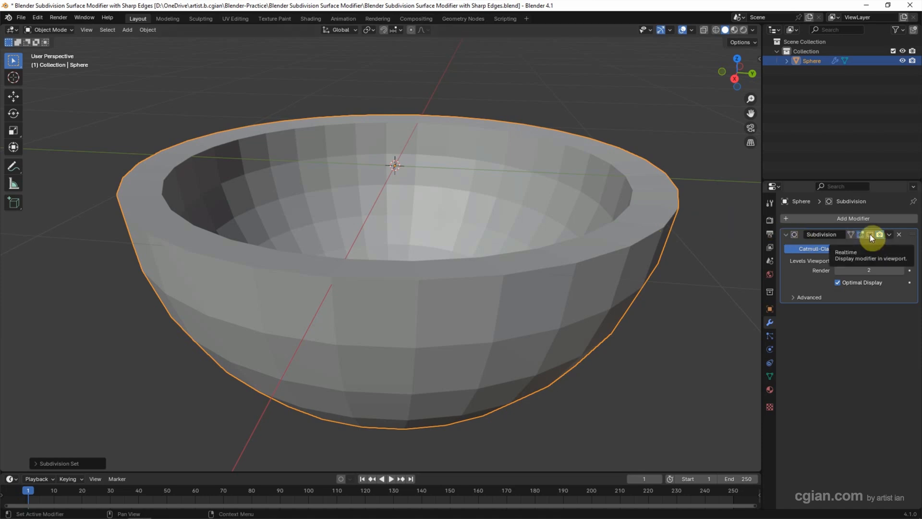
pyautogui.click(871, 234)
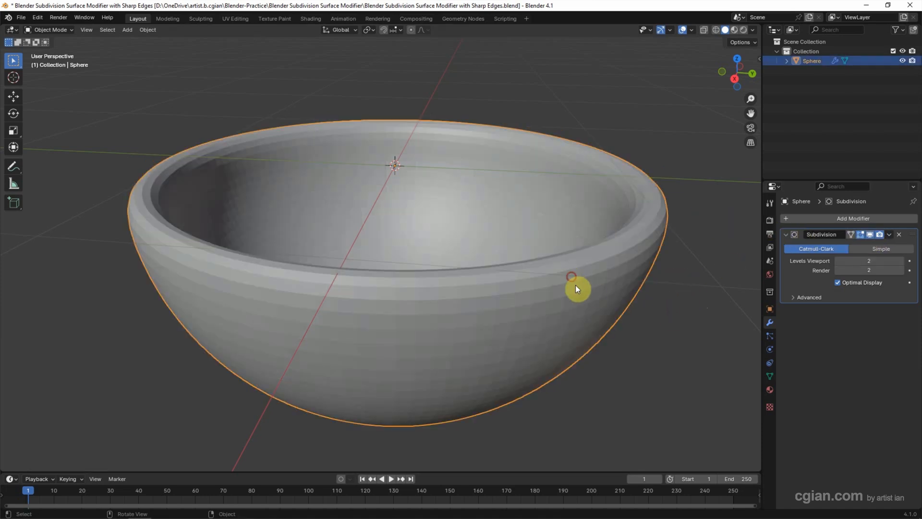
pyautogui.click(50, 30)
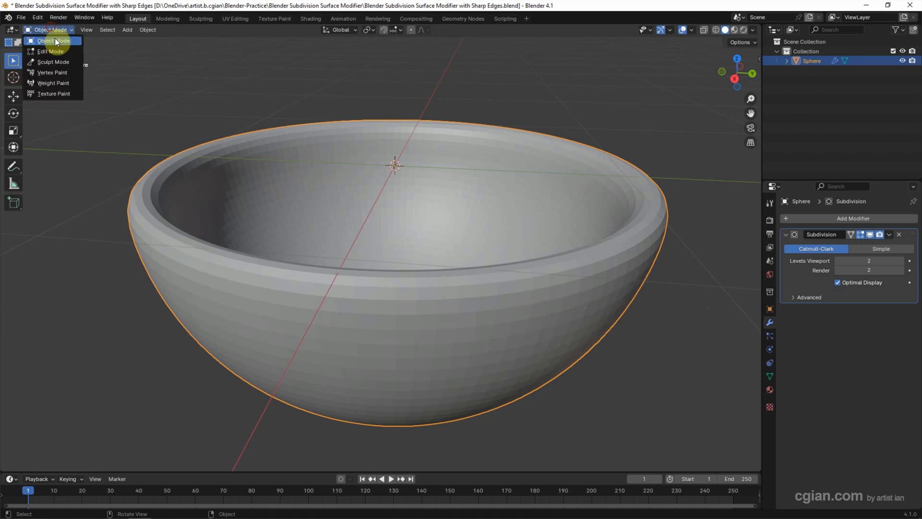
# - In Edit Mode, loop-cut a new edge loop on the outer wall just below the rim, then deselect
pyautogui.click(50, 51)
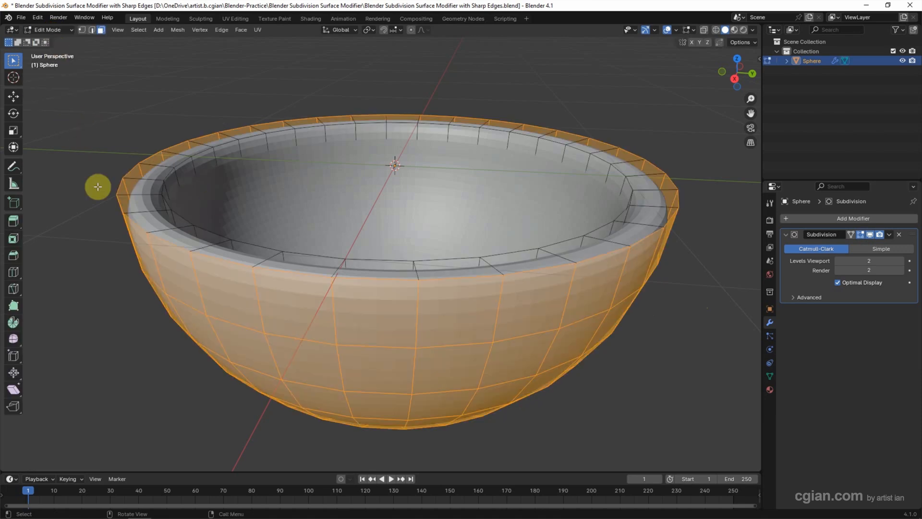
pyautogui.moveTo(118, 153)
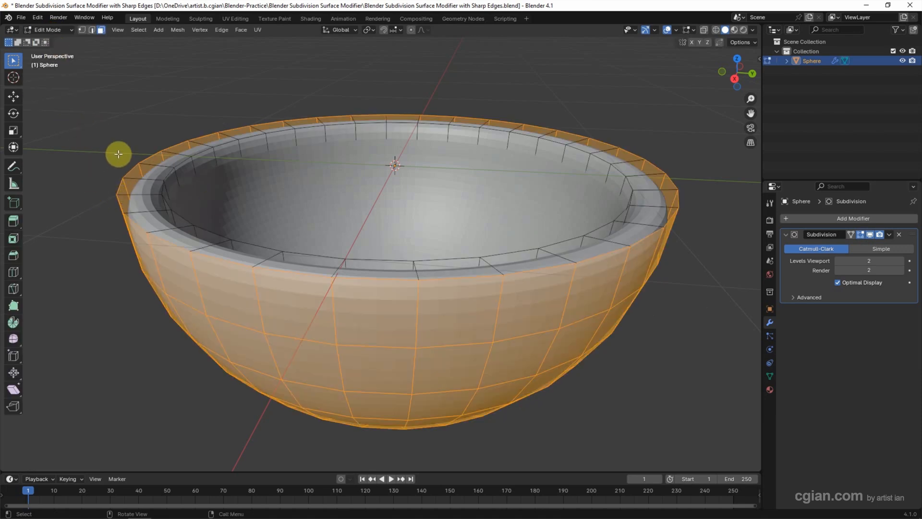
pyautogui.click(13, 278)
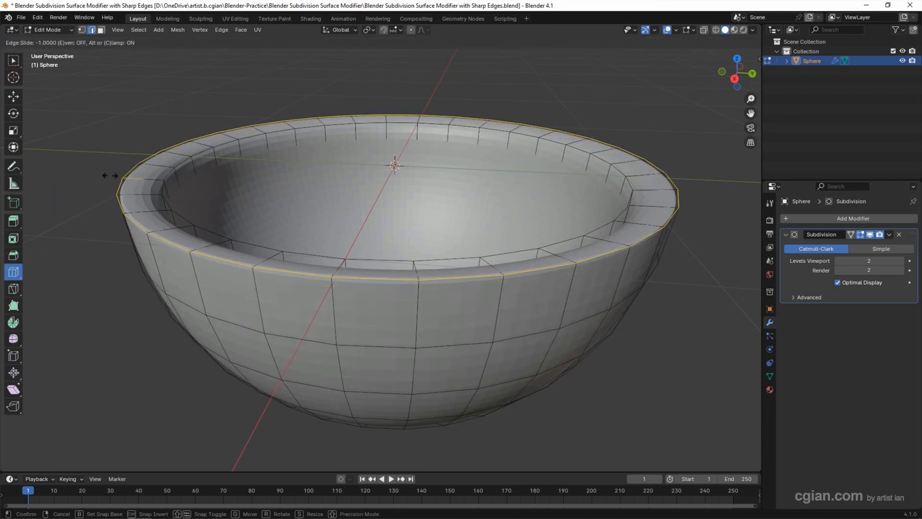
pyautogui.click(110, 232)
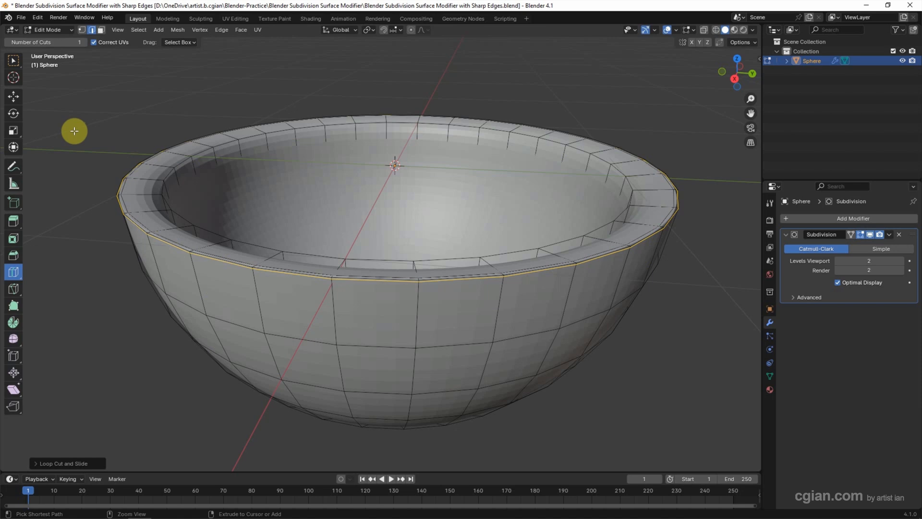
pyautogui.press('a')
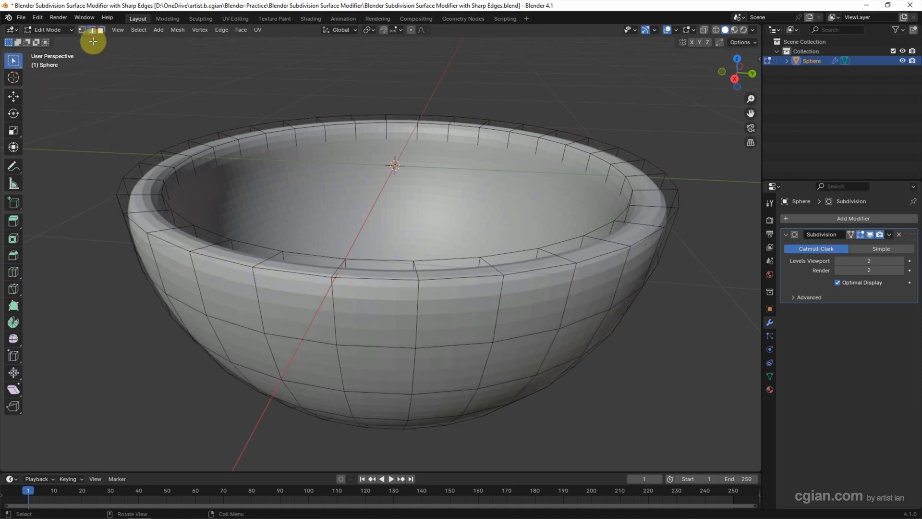
pyautogui.moveTo(148, 157)
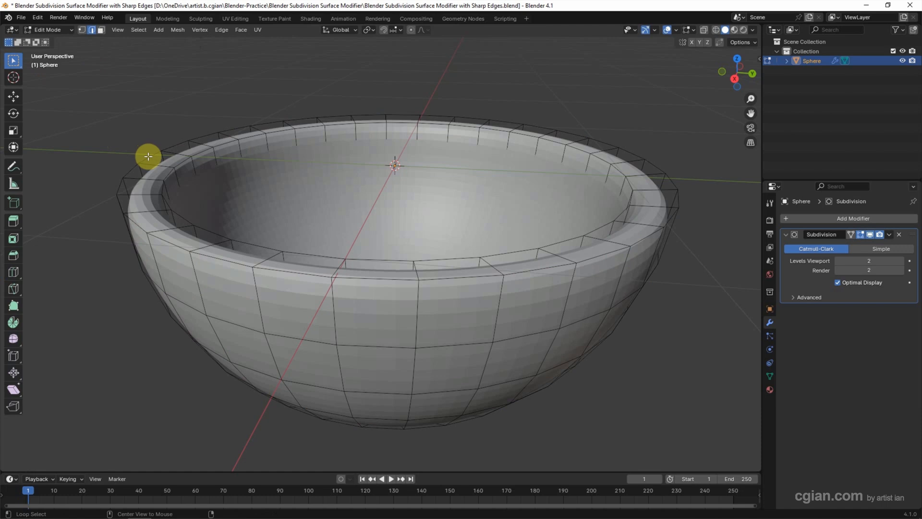
# - Loop-select the outer rim edge ready to set its Mean Crease to 1.00
pyautogui.click(148, 156)
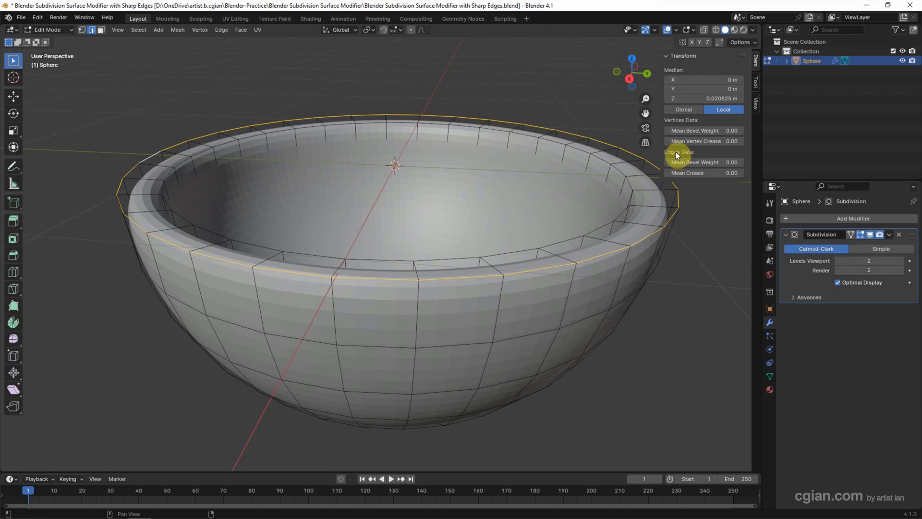
pyautogui.moveTo(679, 172)
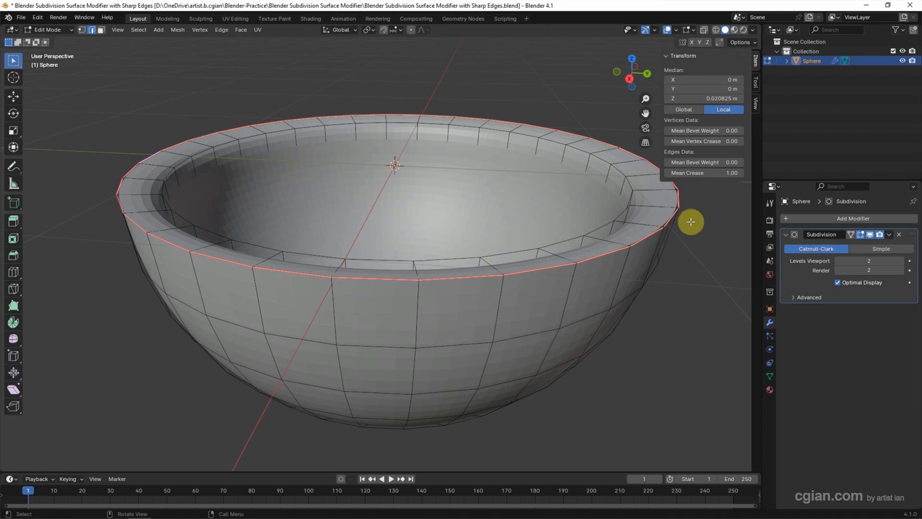
pyautogui.moveTo(56, 36)
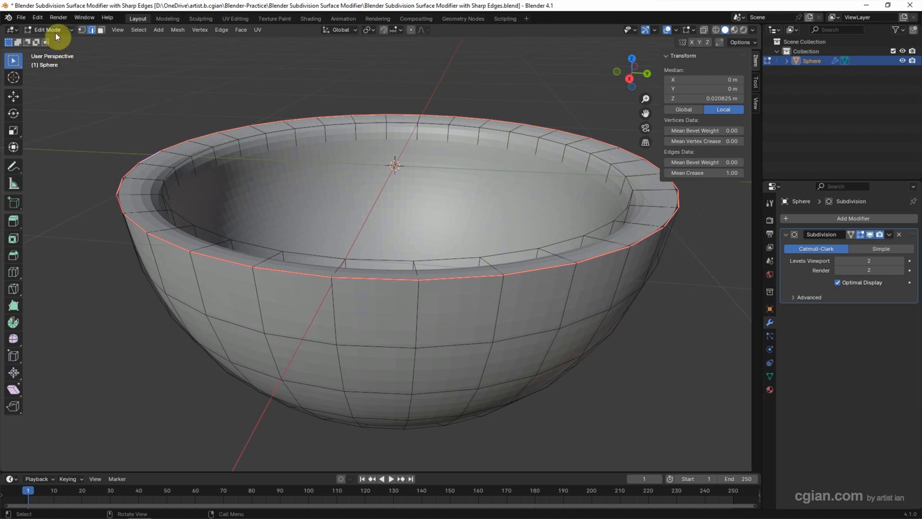
# - Back in Object Mode, view the crisp-rimmed bowl from above and reach the Viewport Overlays popover
pyautogui.click(48, 30)
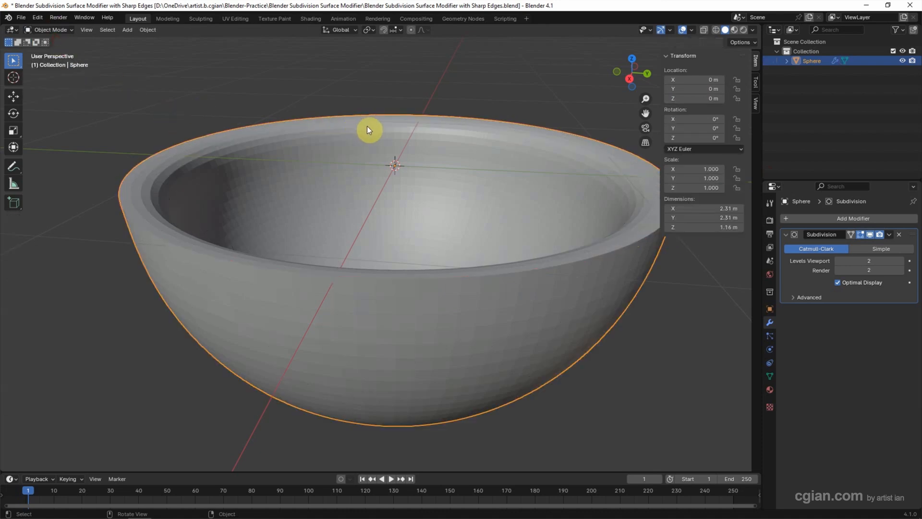
pyautogui.moveTo(367, 130); pyautogui.dragTo(354, 135)
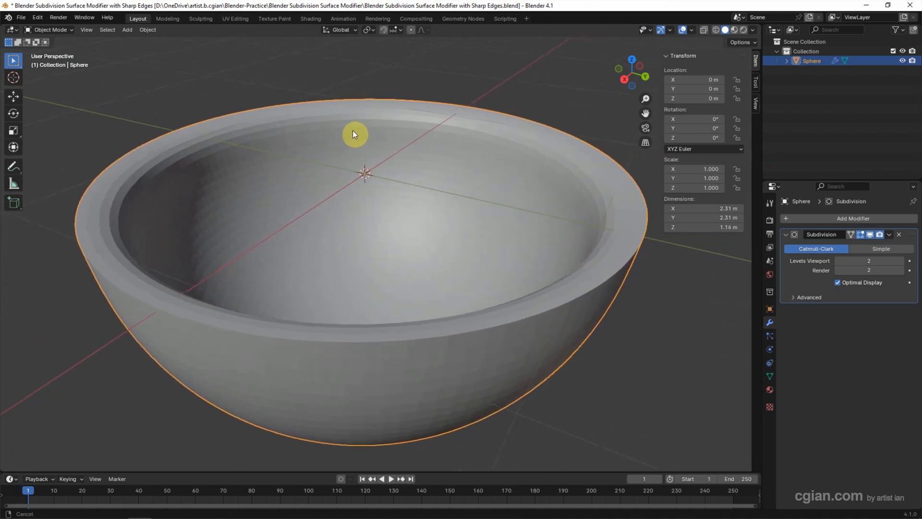
pyautogui.click(691, 30)
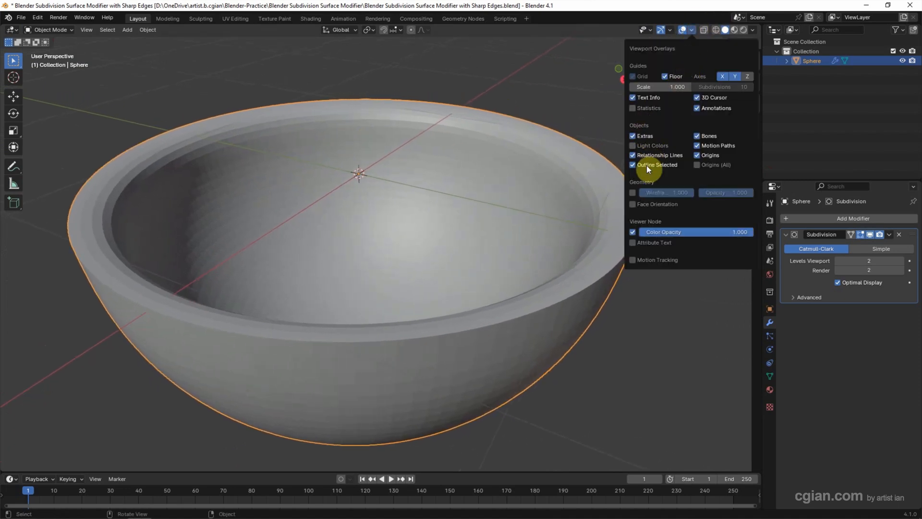